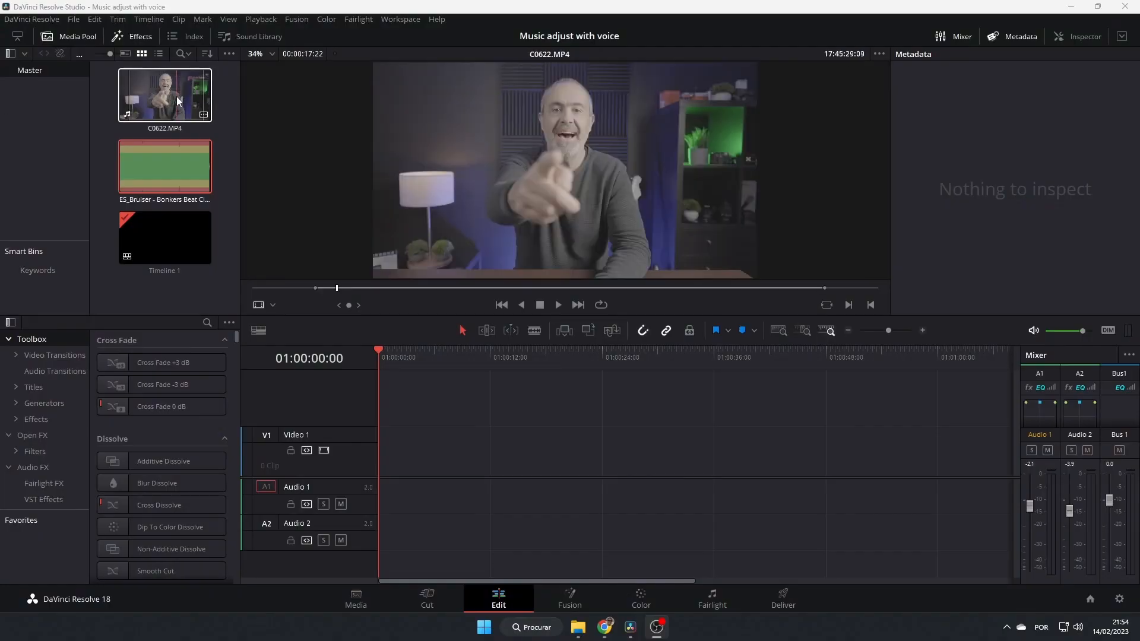
Place C0622.MP4 on V1/A1 and the Bonkers Beat Club music on A2, trimmed to the video's length.
drag(164, 95, 462, 448)
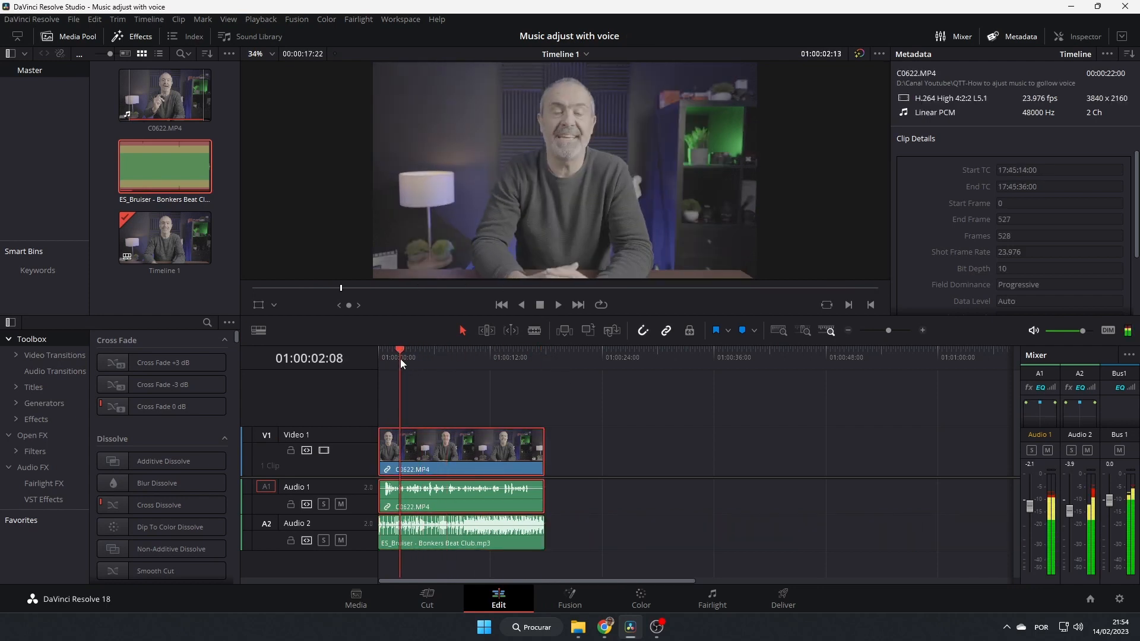
Lower the A2 music clip's volume line to about -9.09 dB so it sits under the voice.
click(557, 305)
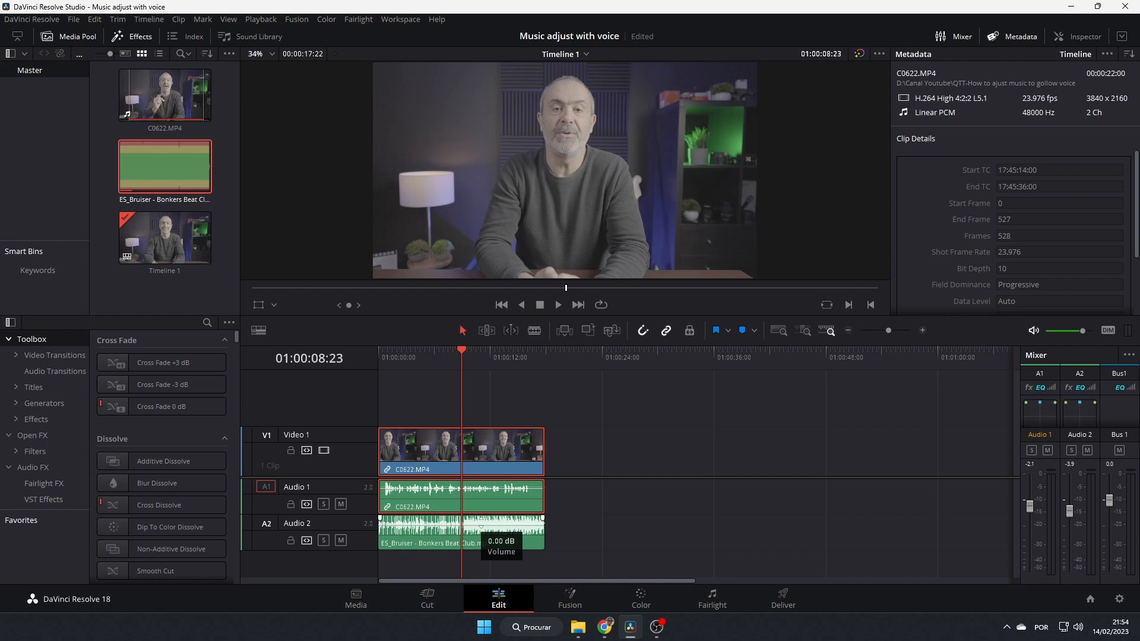
drag(461, 523, 461, 531)
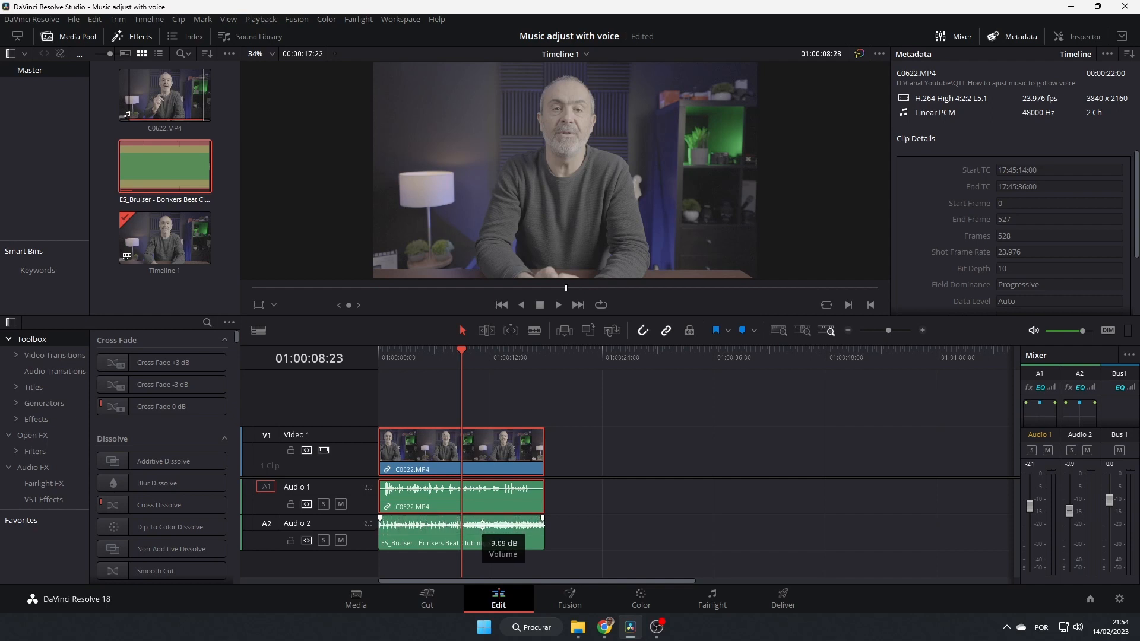